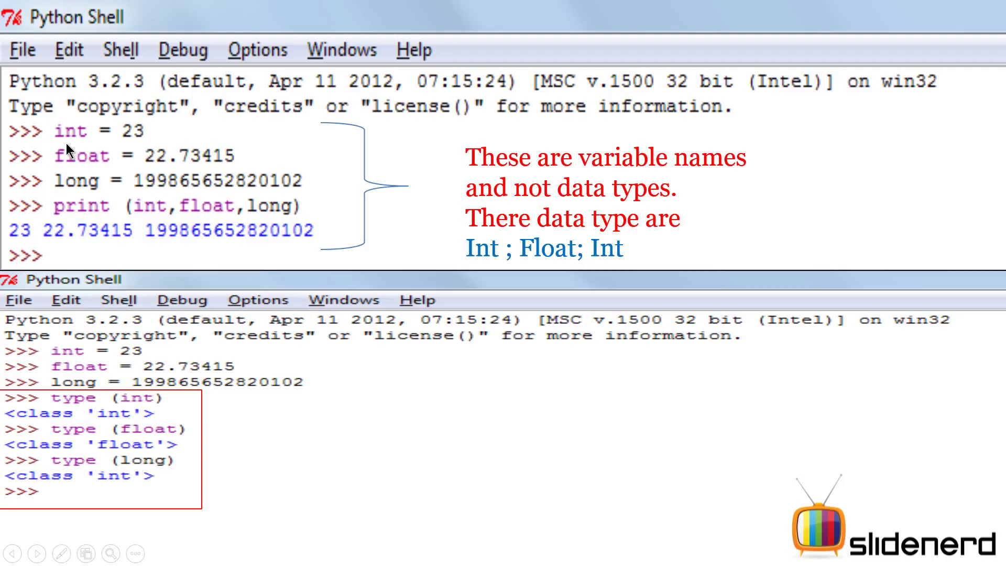
mouse_move(128, 141)
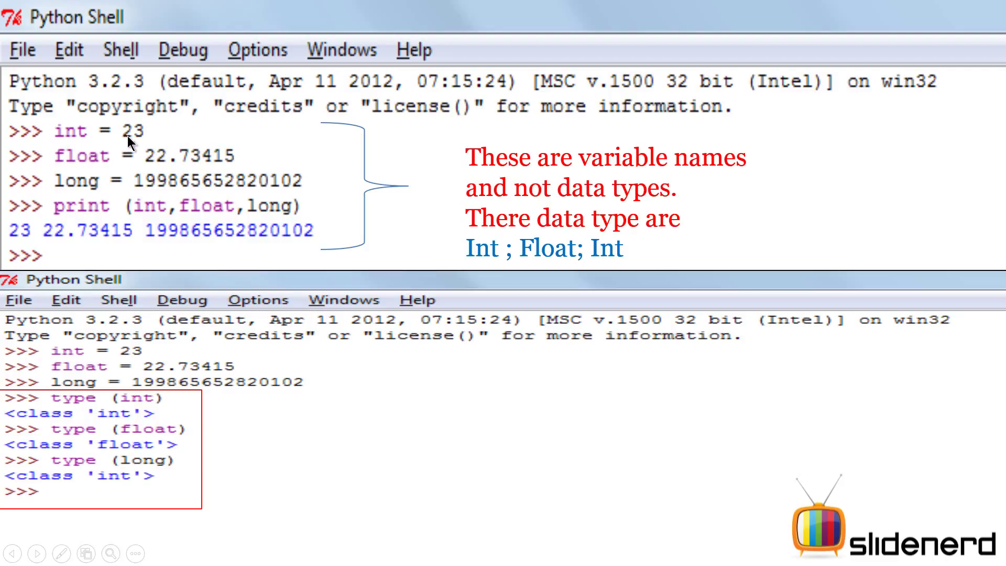
mouse_move(65, 168)
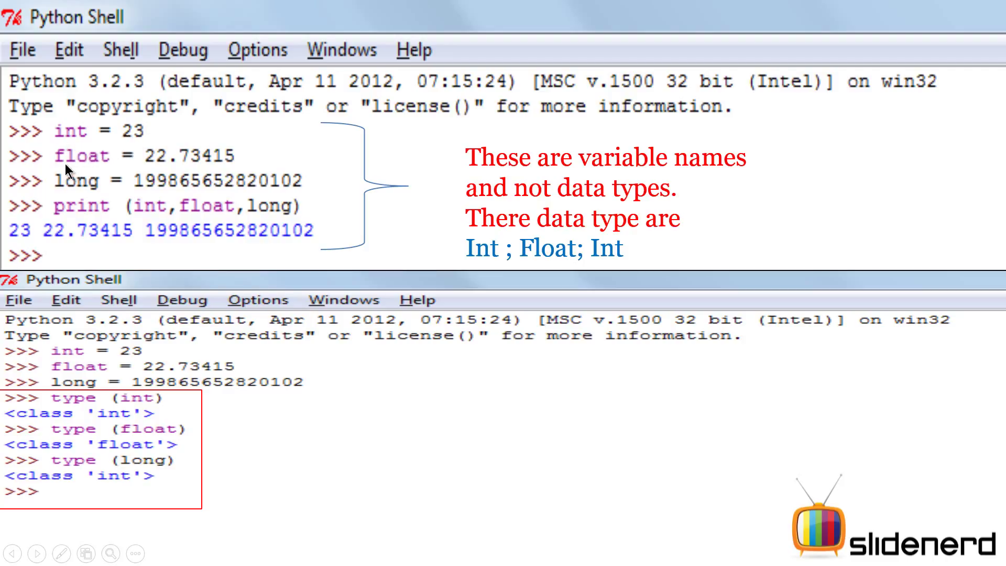
mouse_move(163, 165)
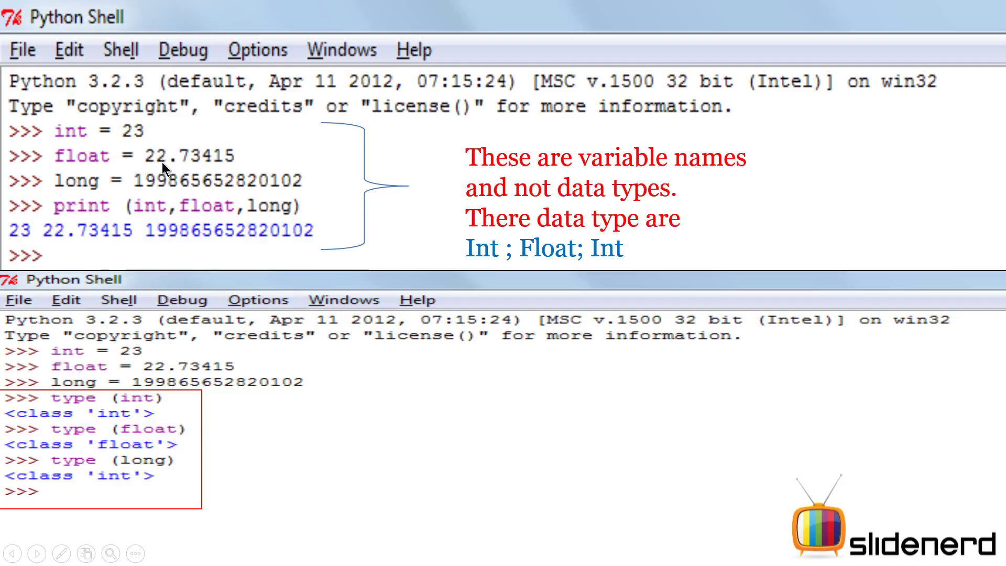
mouse_move(208, 162)
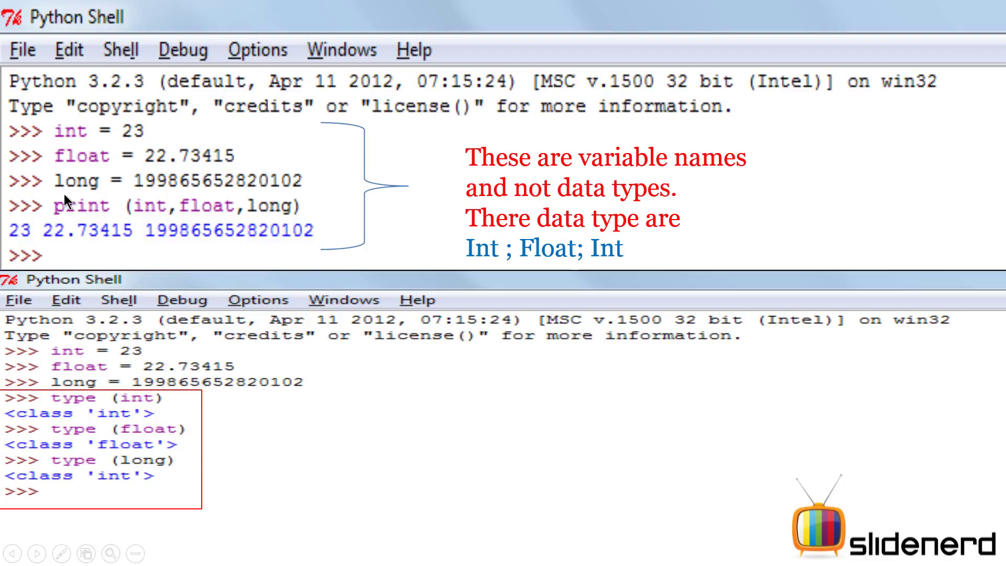
mouse_move(108, 191)
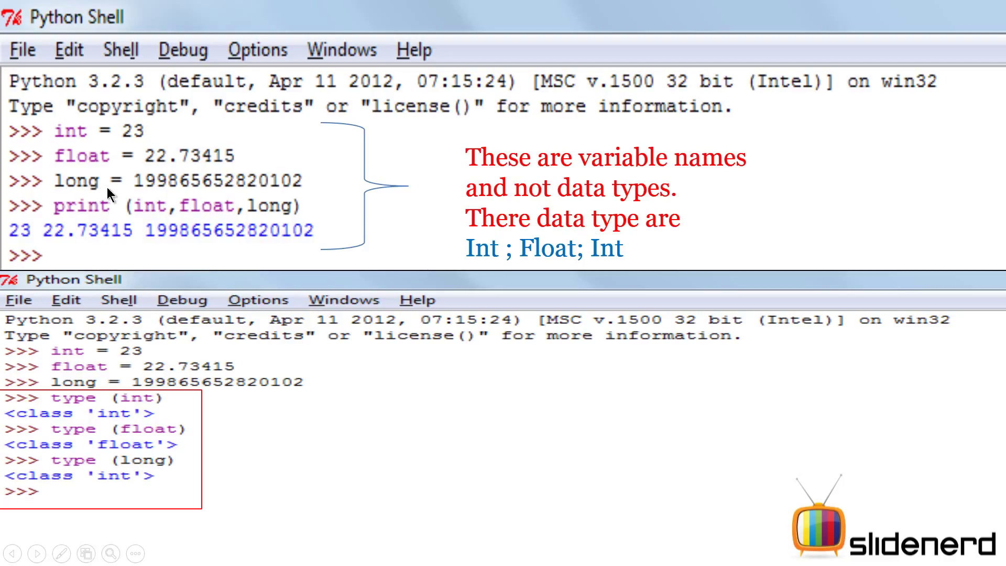
mouse_move(154, 188)
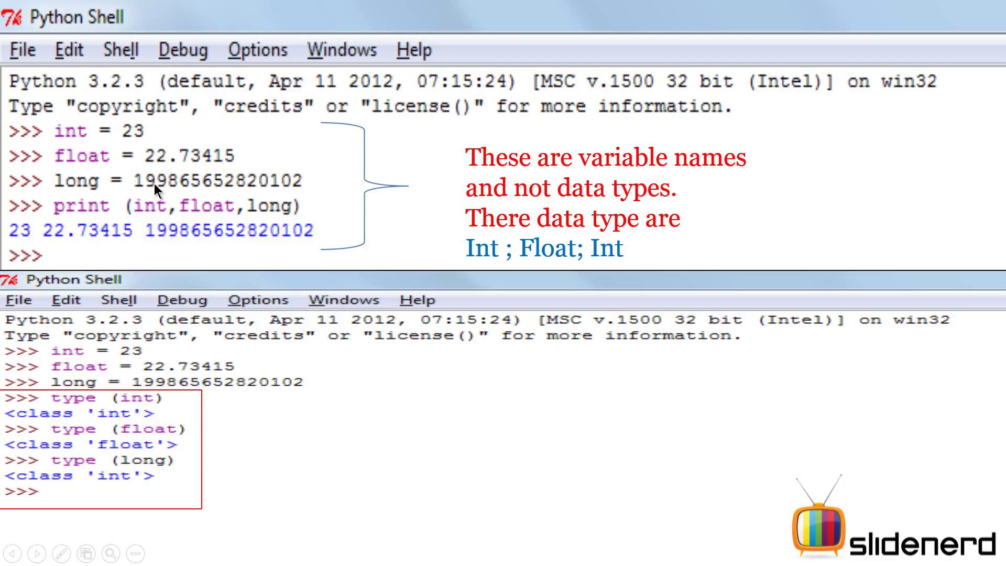
mouse_move(283, 199)
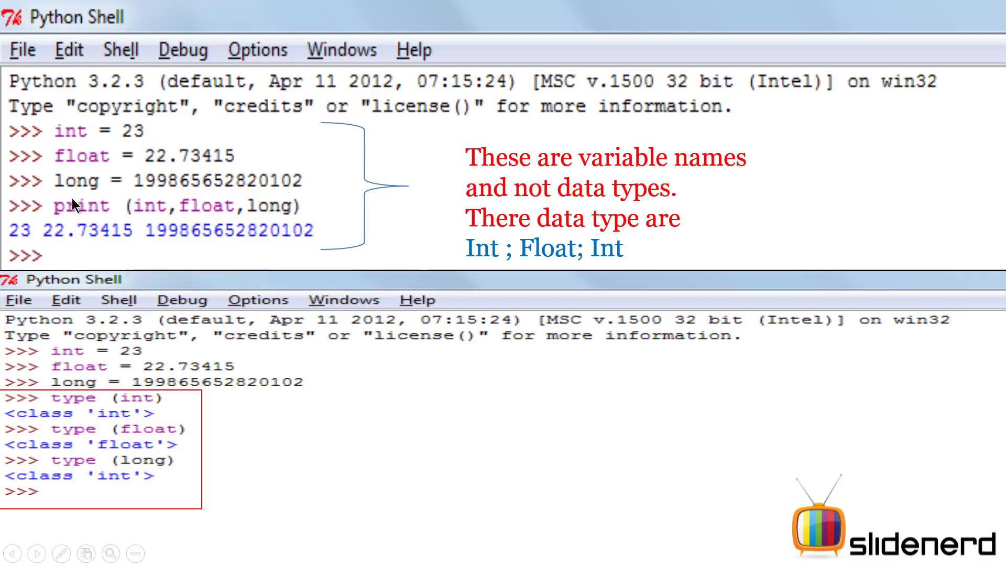
mouse_move(156, 218)
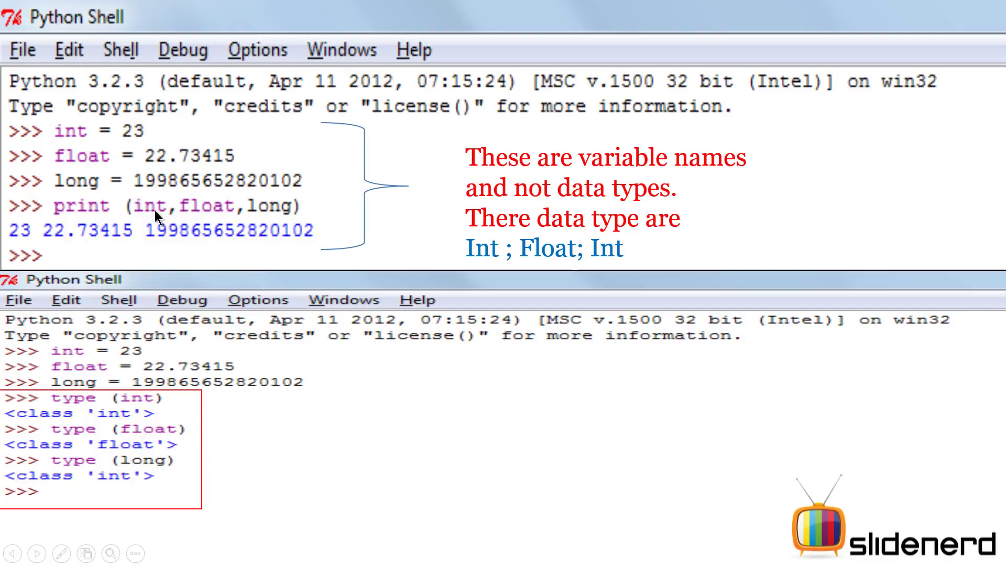
mouse_move(205, 212)
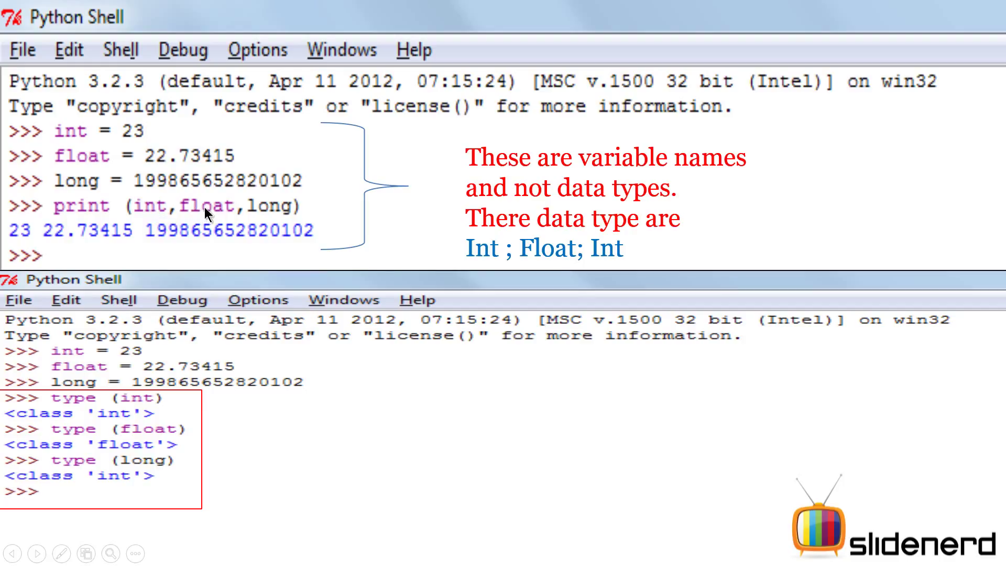
mouse_move(282, 216)
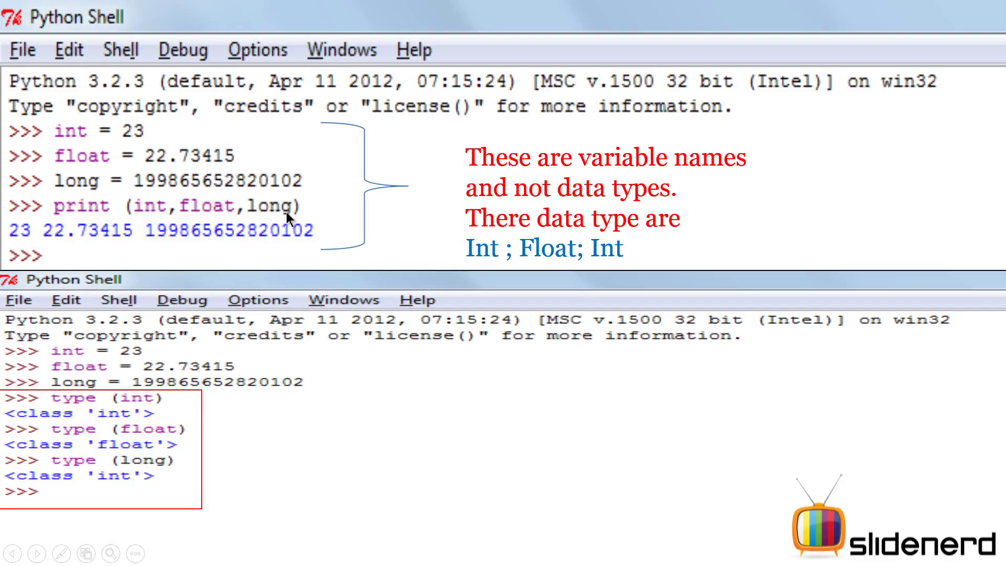
mouse_move(15, 239)
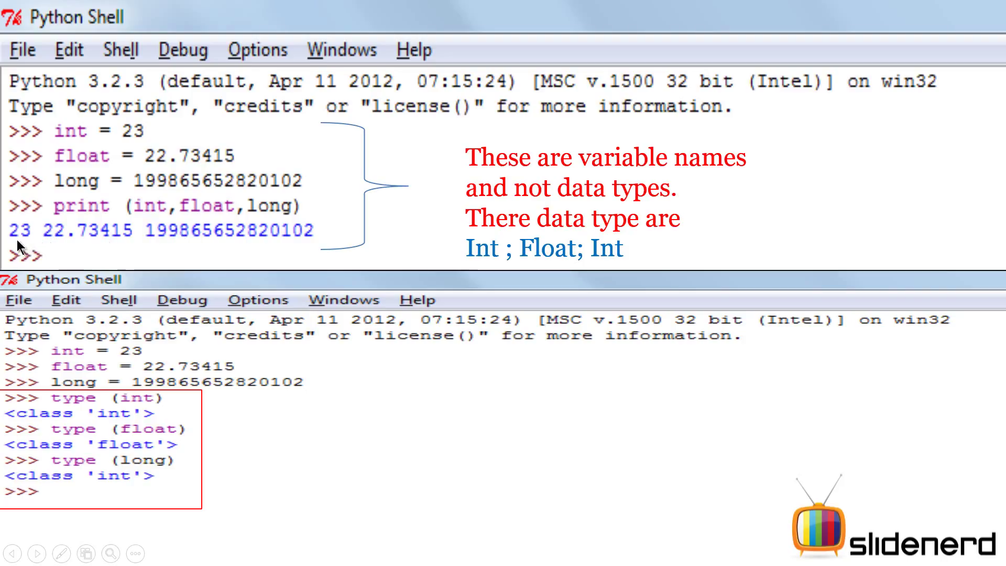
mouse_move(165, 239)
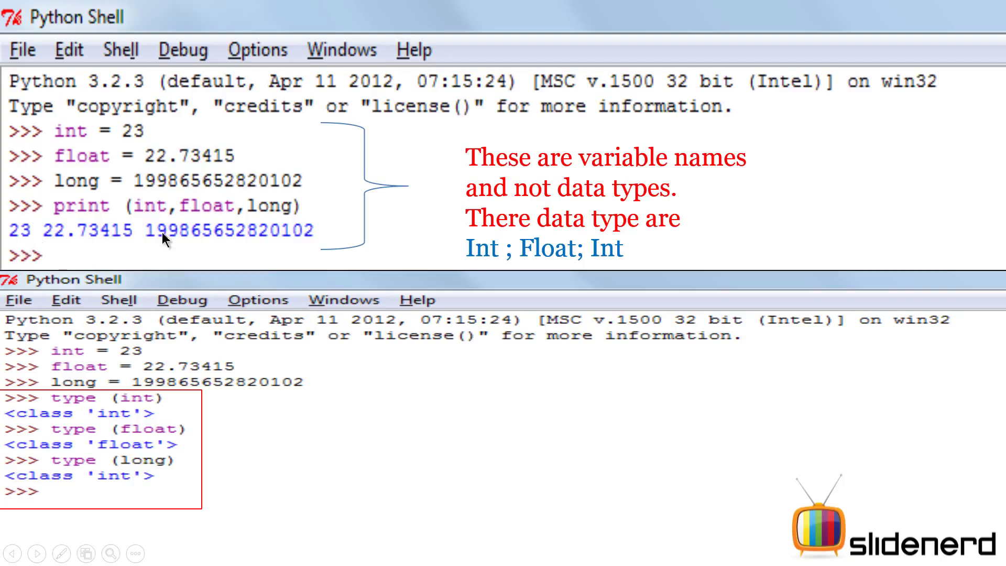
mouse_move(119, 252)
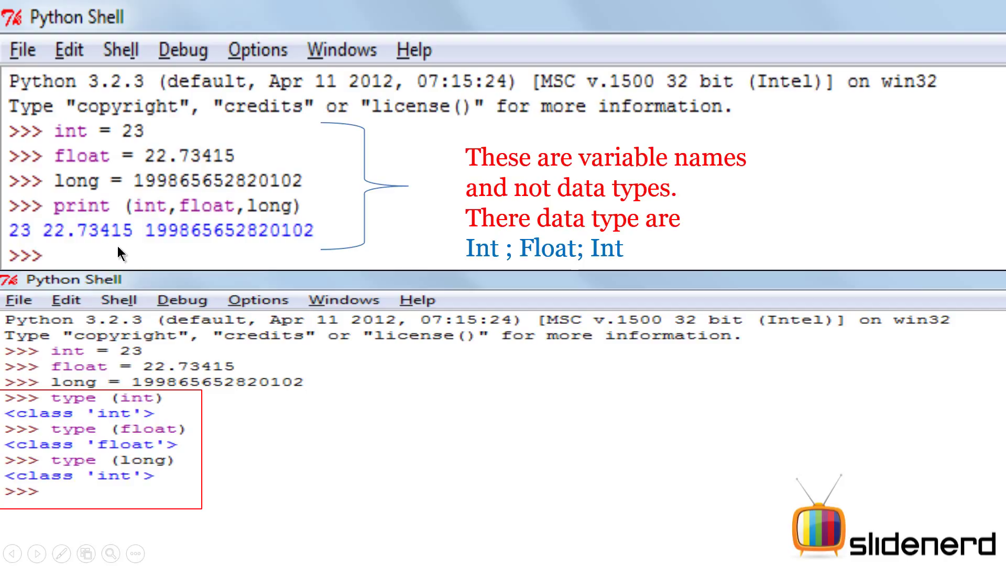
mouse_move(77, 136)
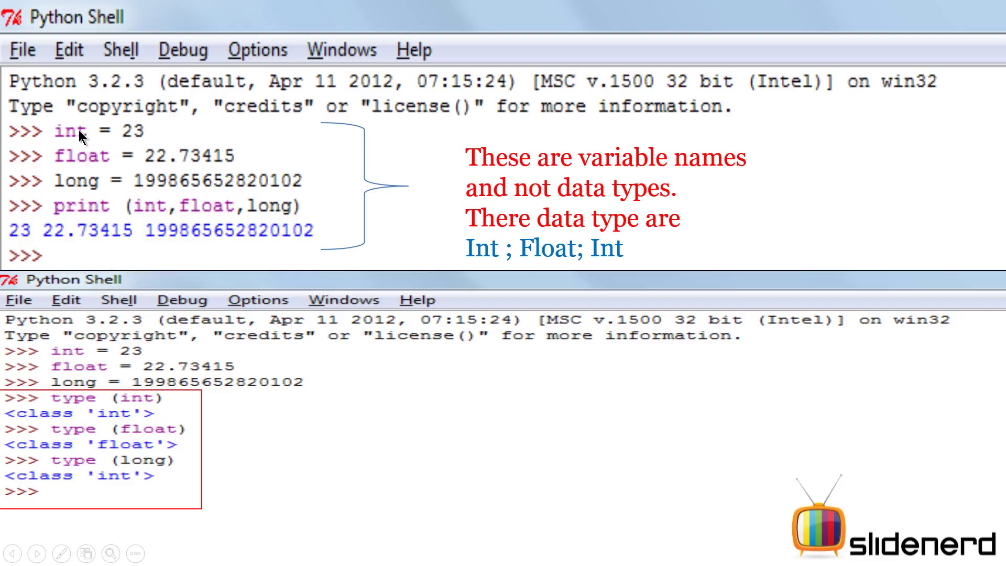
mouse_move(67, 157)
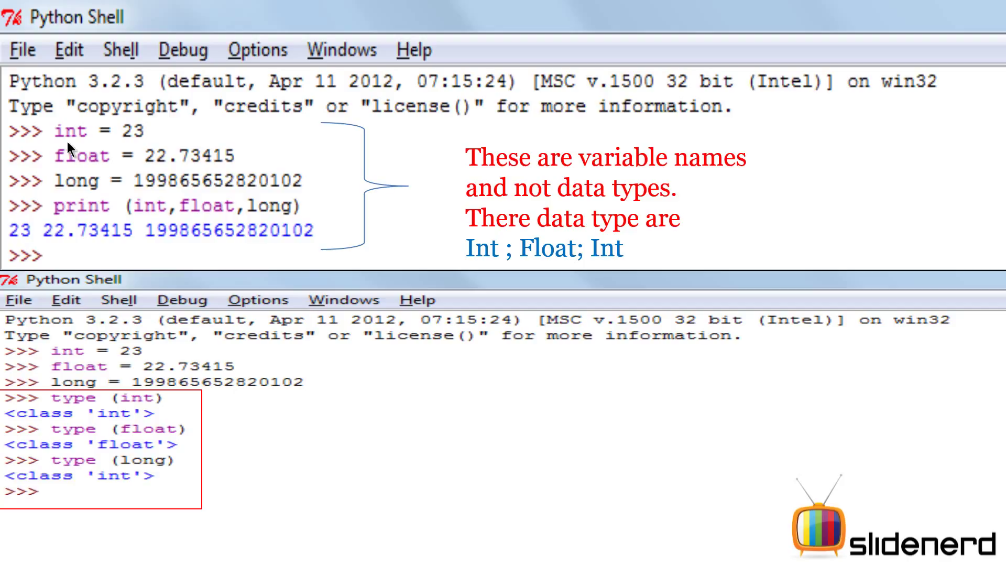
mouse_move(5, 52)
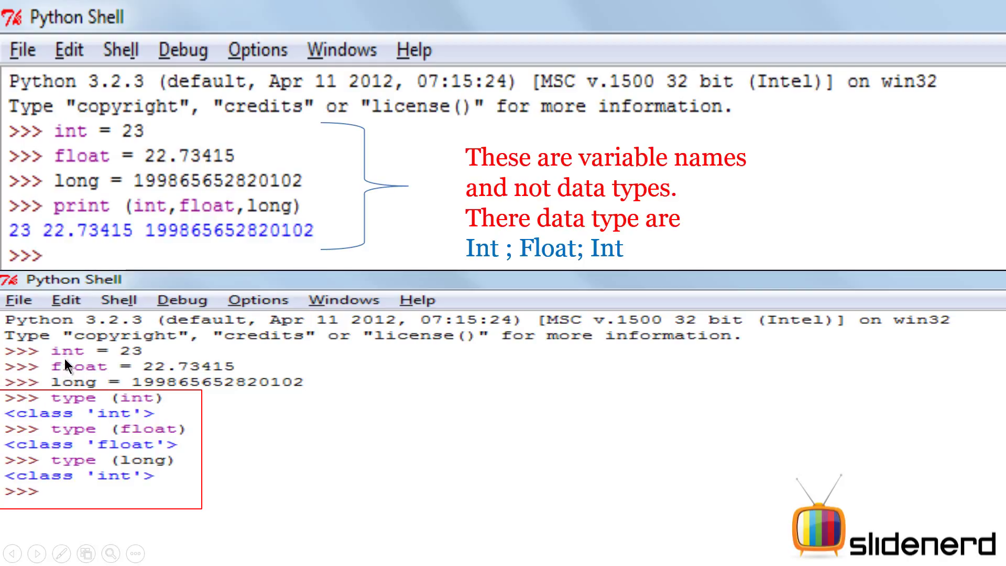
mouse_move(63, 411)
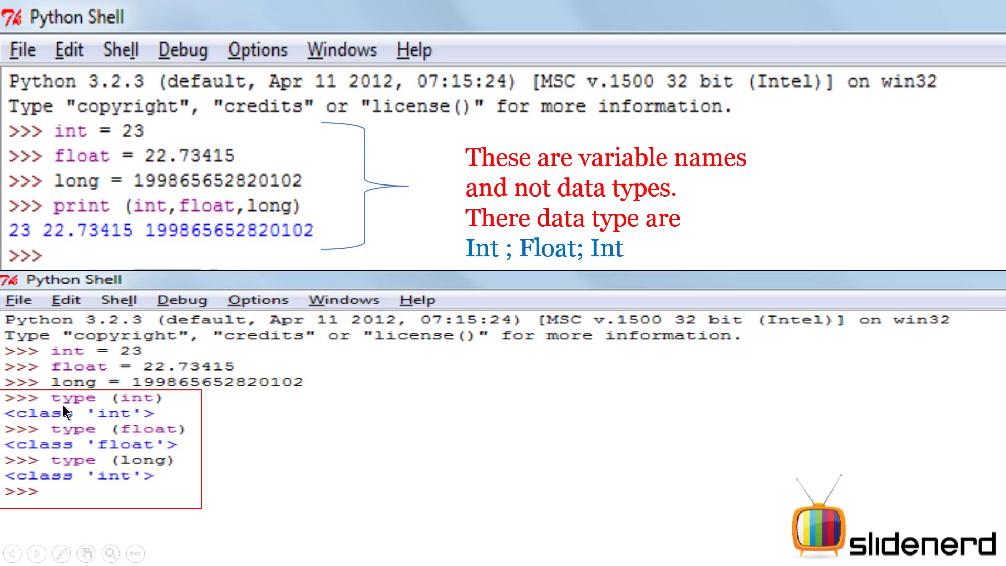
mouse_move(27, 428)
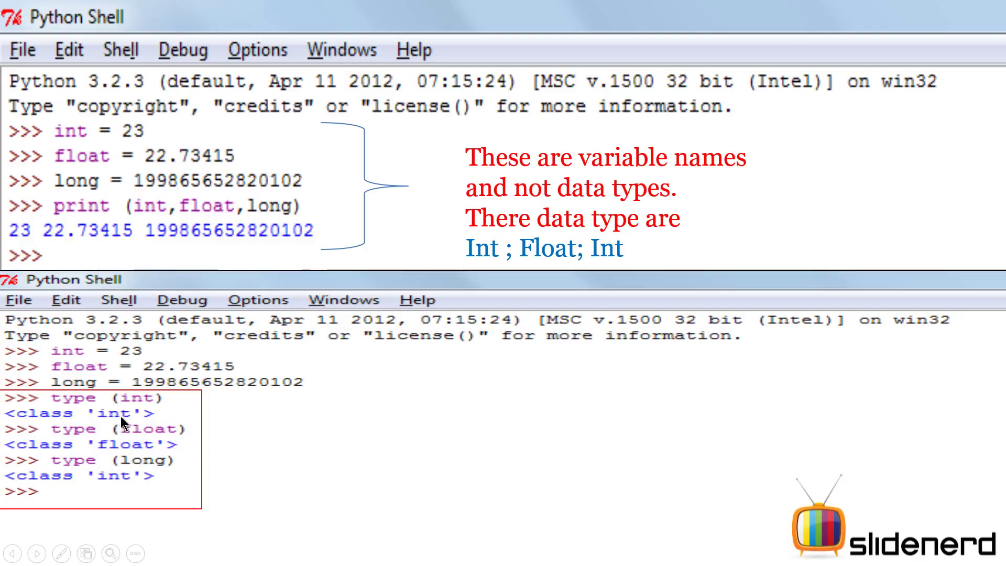
mouse_move(130, 439)
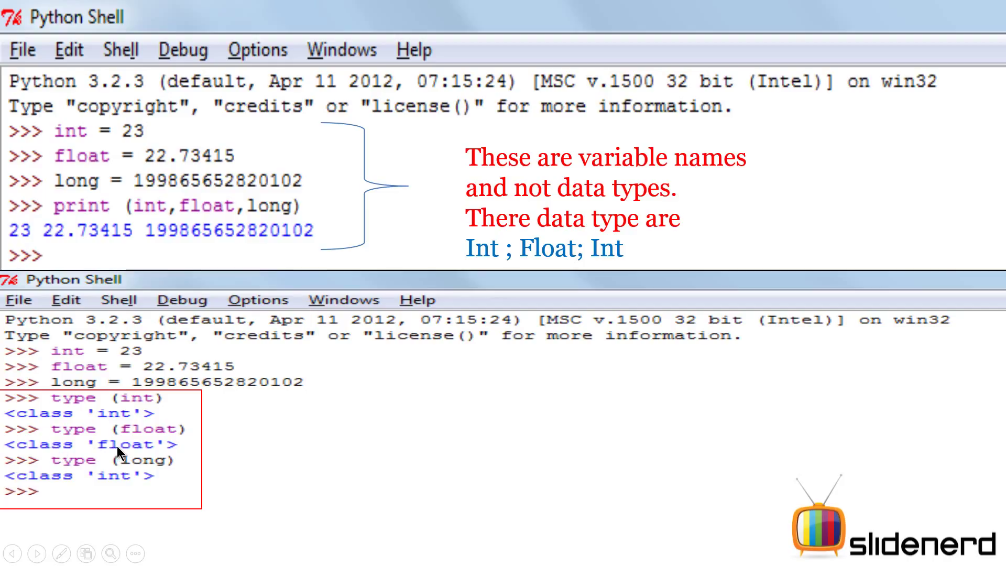
mouse_move(141, 465)
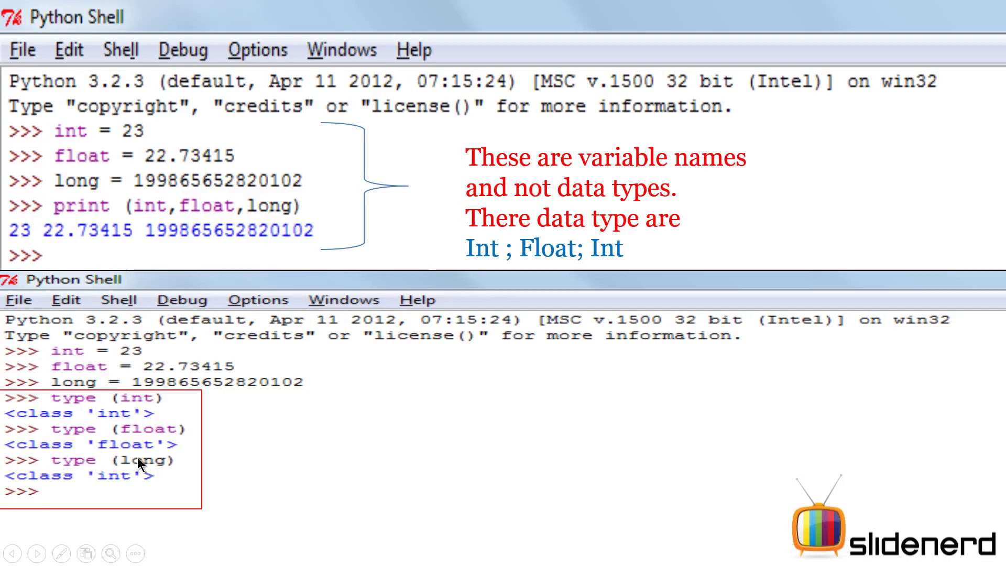
mouse_move(105, 482)
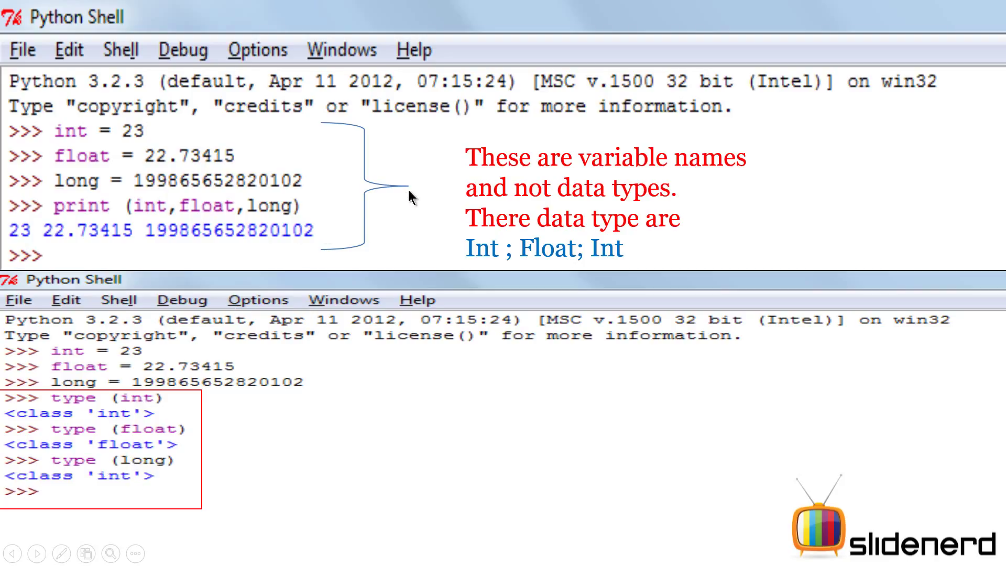
mouse_move(61, 136)
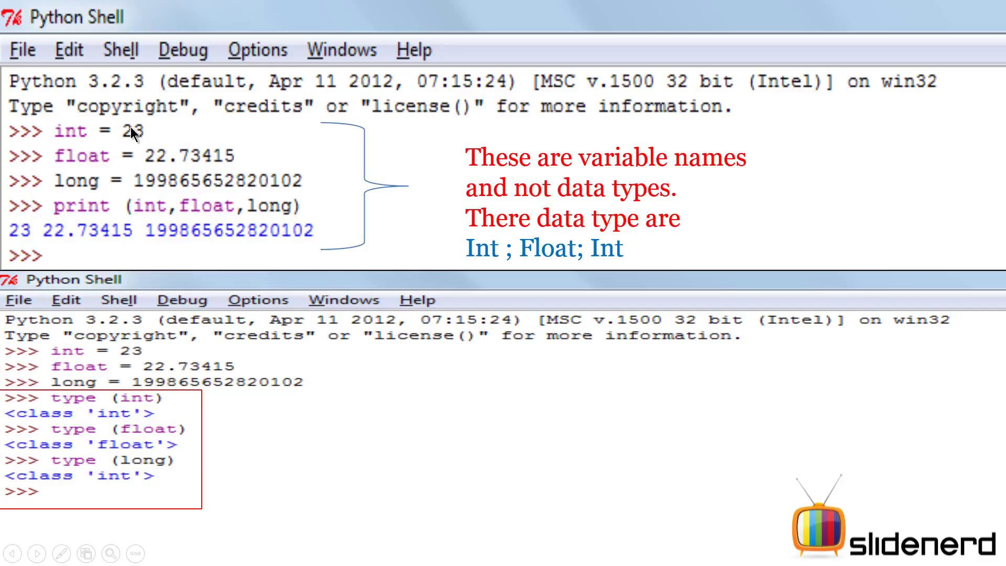
mouse_move(111, 169)
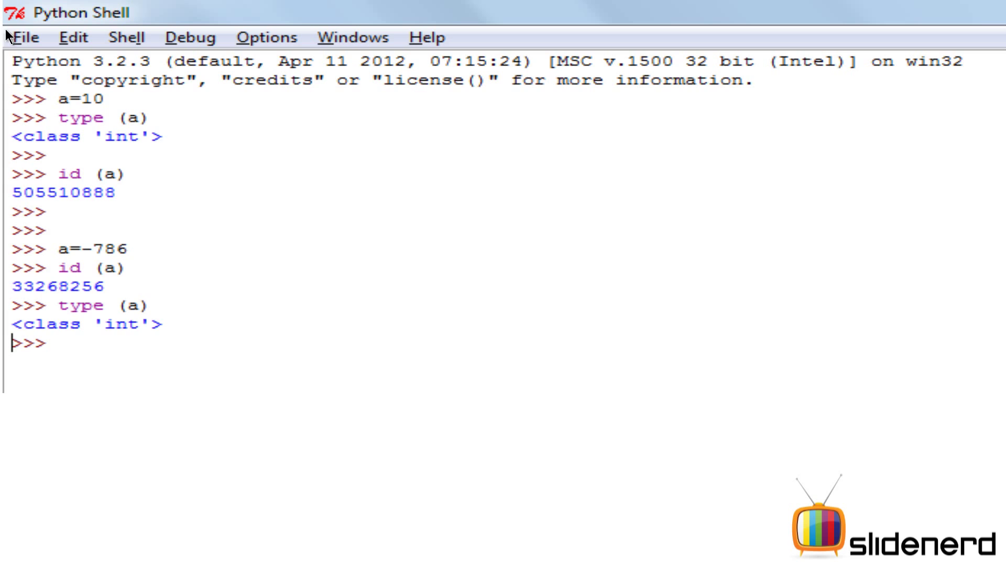
mouse_move(102, 48)
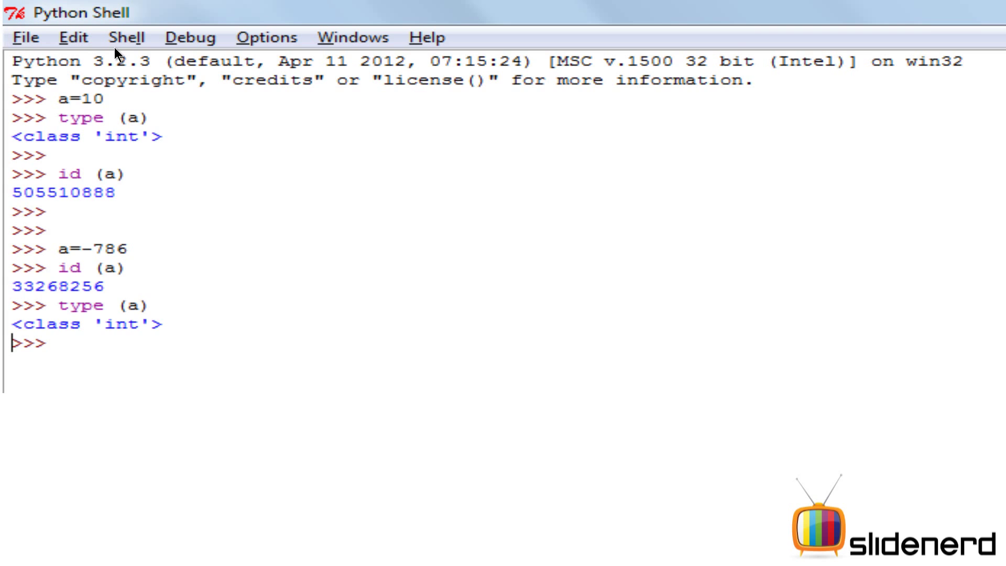
mouse_move(132, 134)
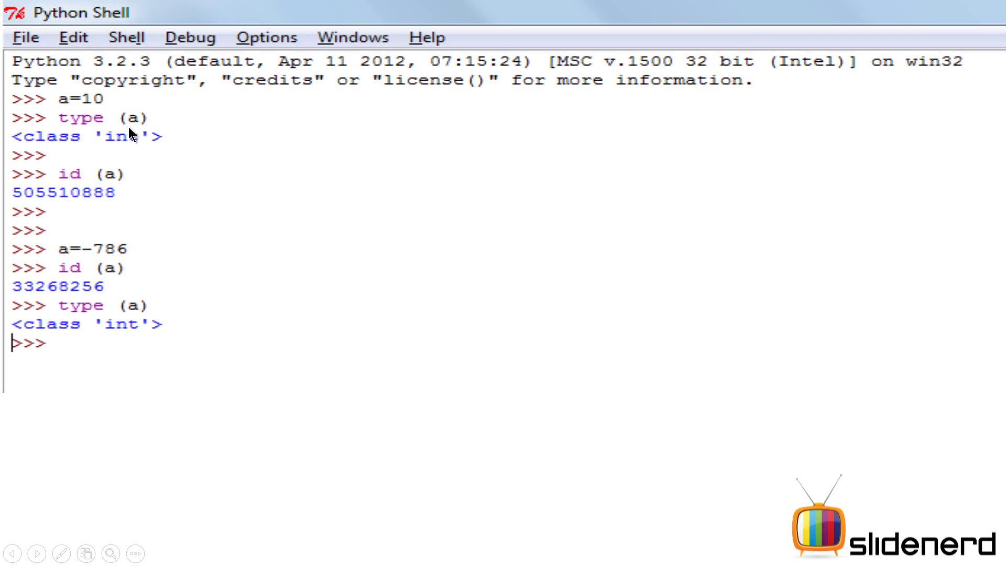
mouse_move(122, 149)
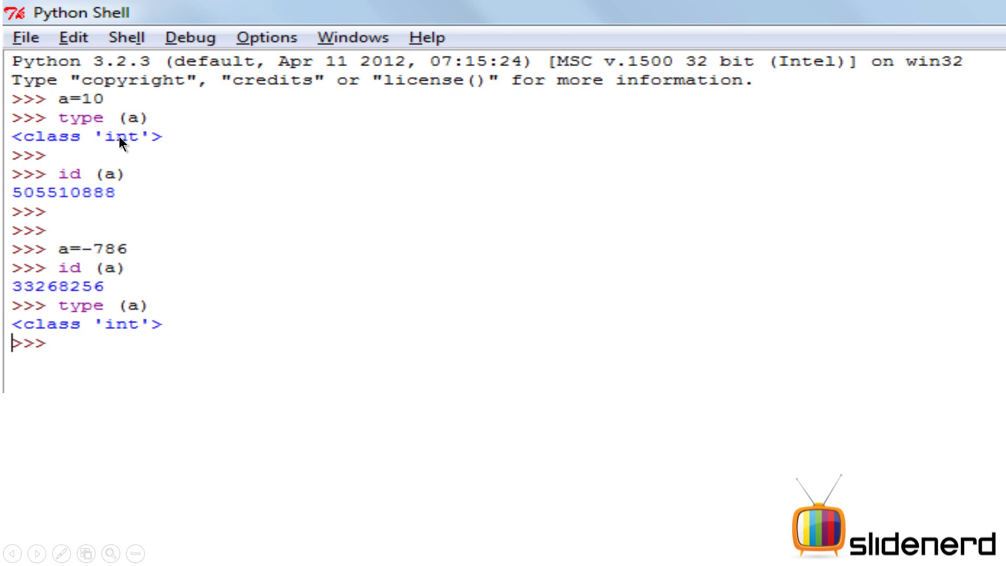
mouse_move(62, 280)
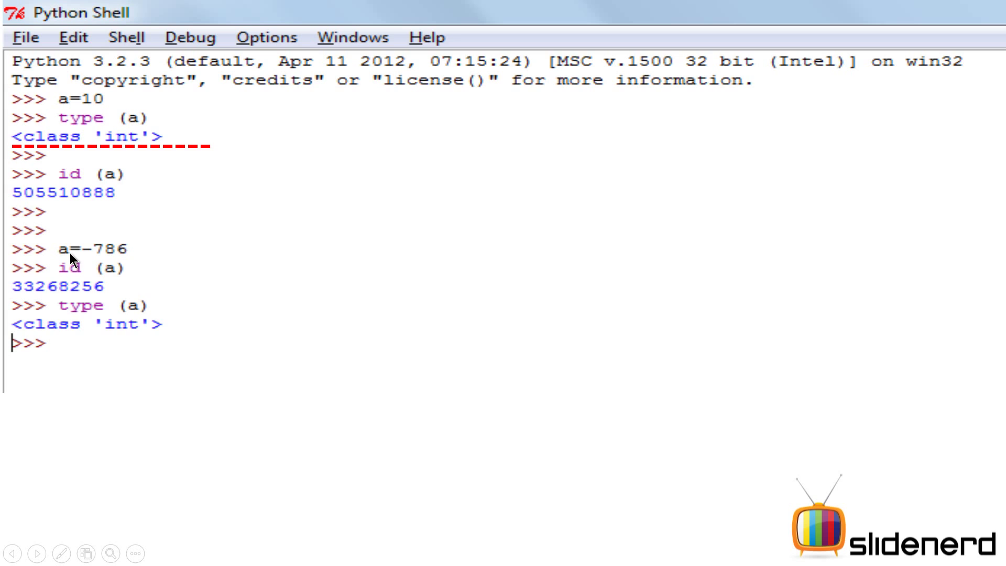
mouse_move(96, 253)
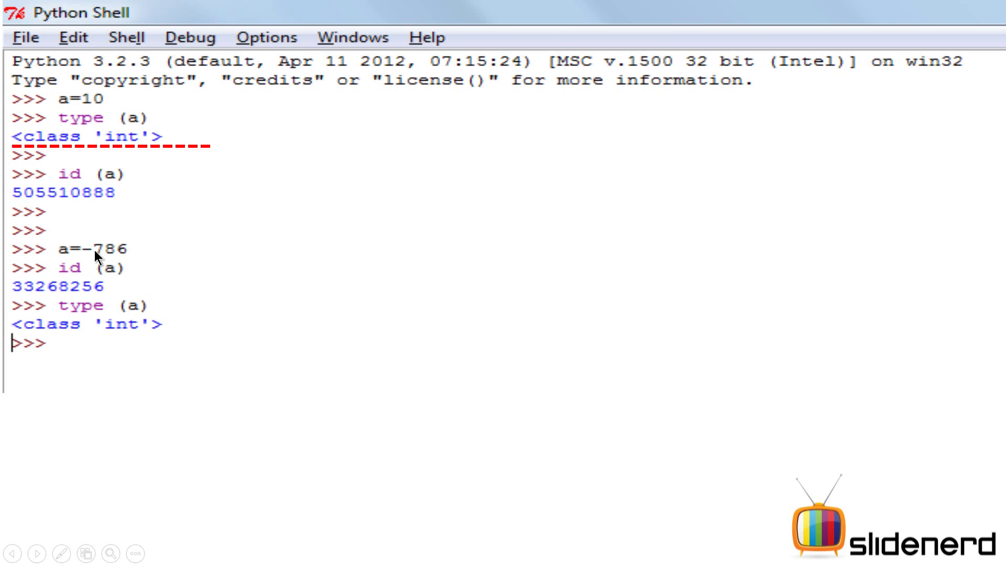
mouse_move(62, 324)
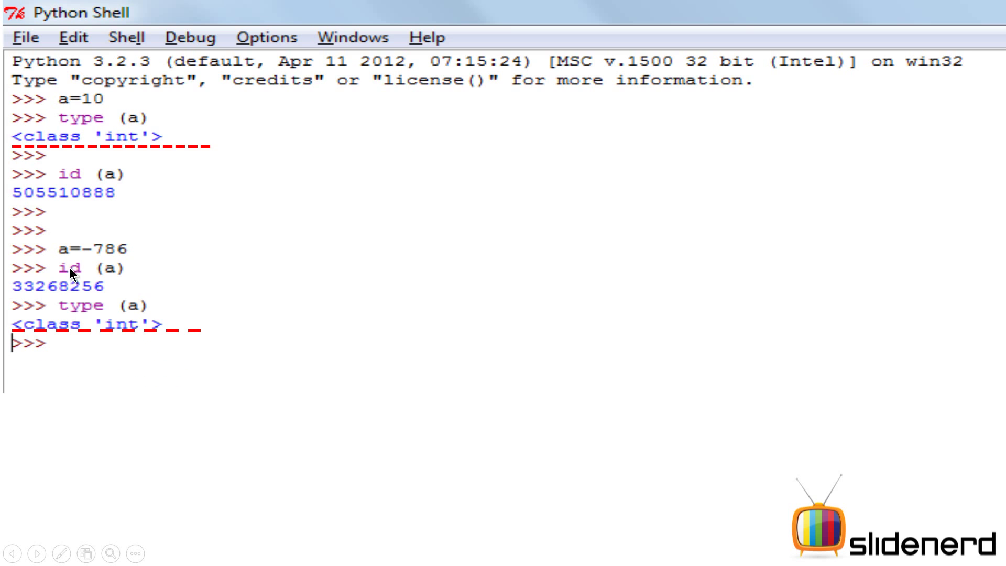
mouse_move(134, 329)
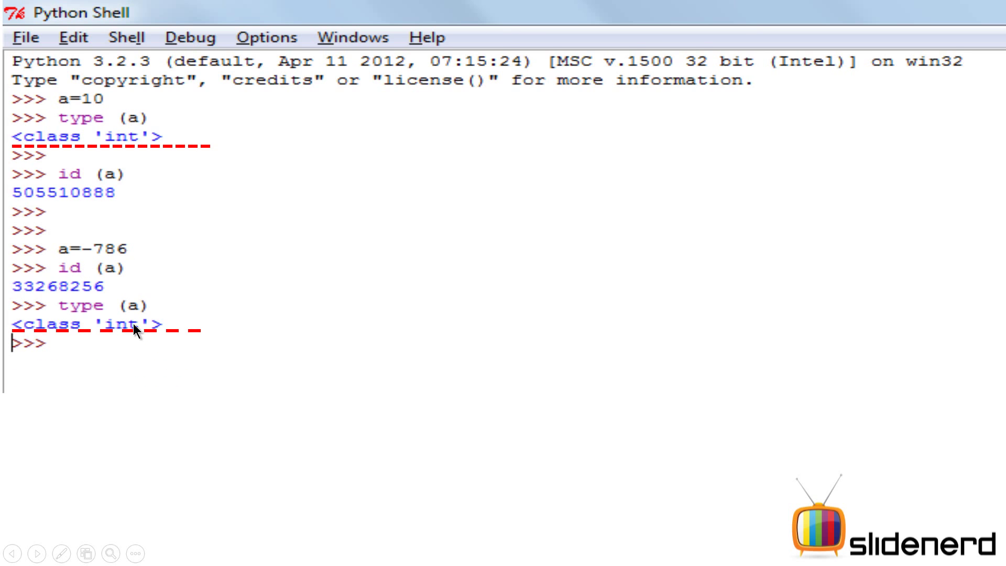
mouse_move(82, 319)
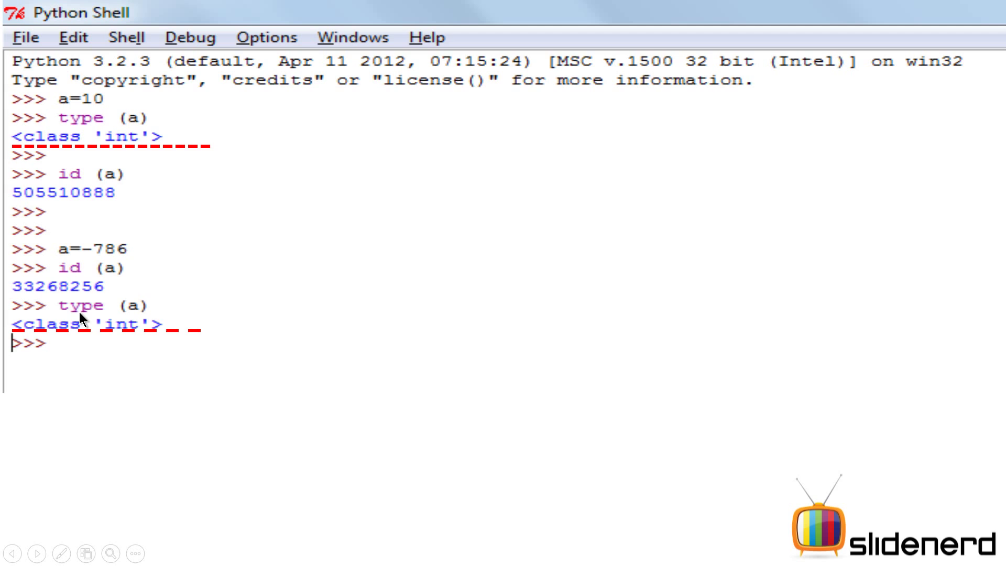
mouse_move(63, 246)
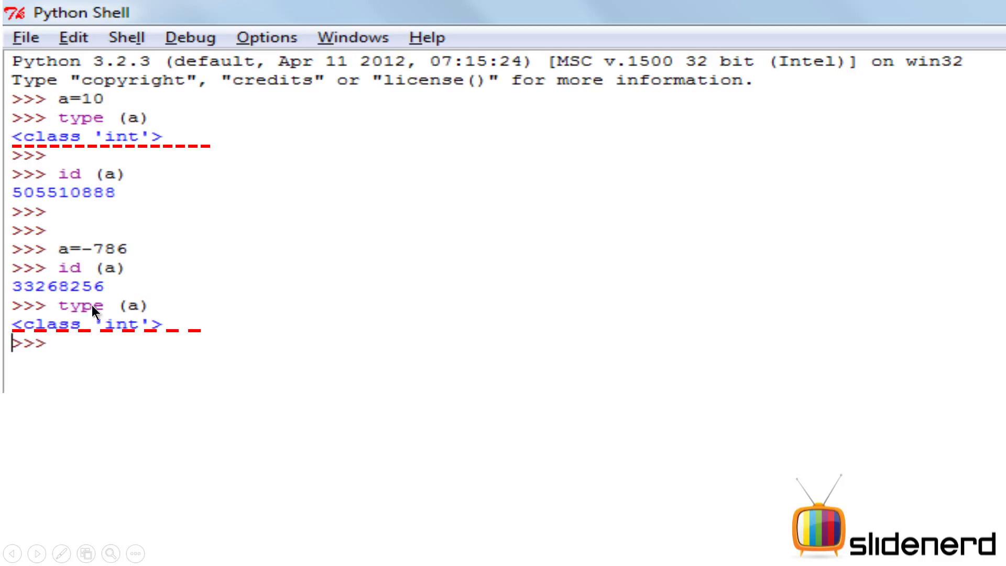
mouse_move(134, 325)
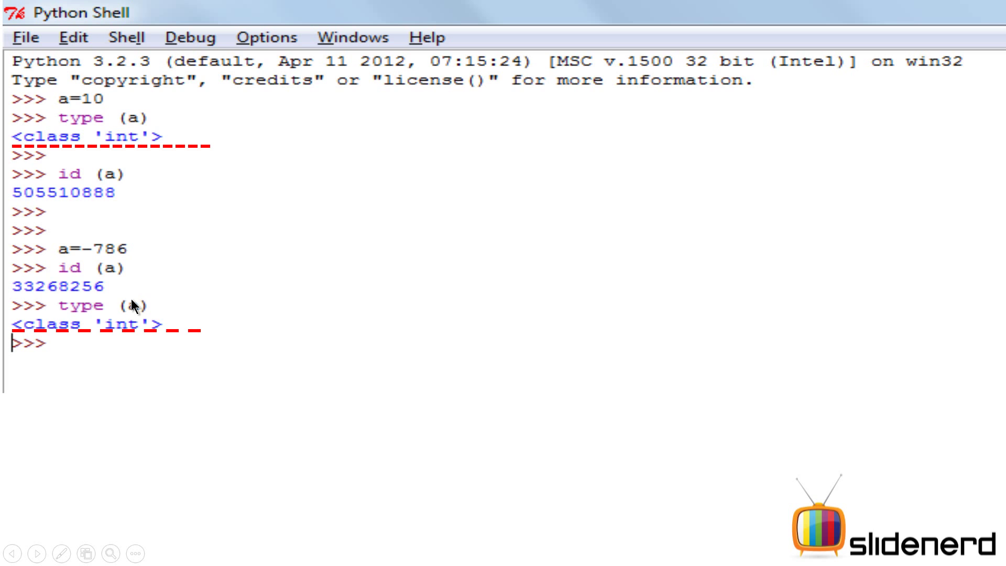
mouse_move(149, 306)
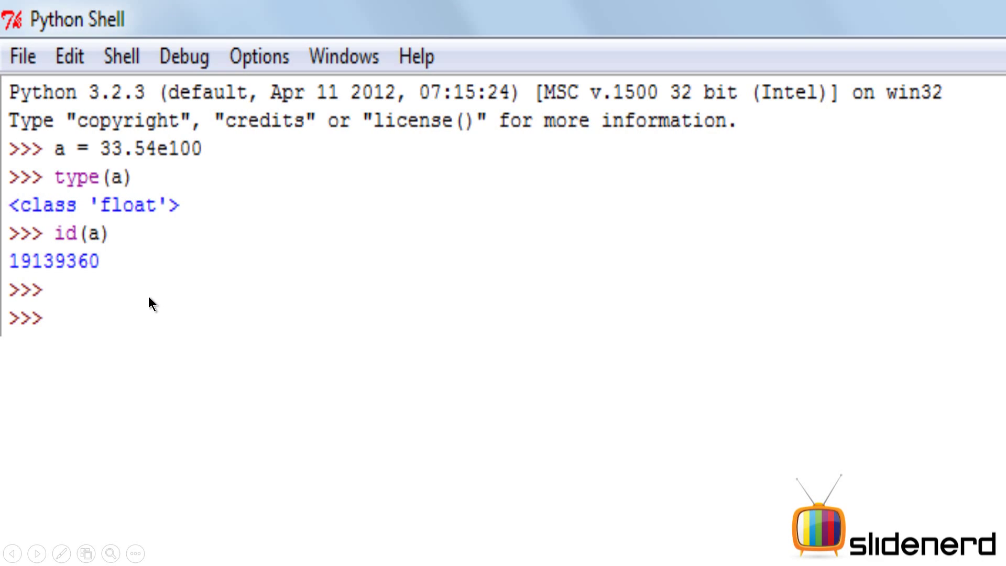
mouse_move(85, 166)
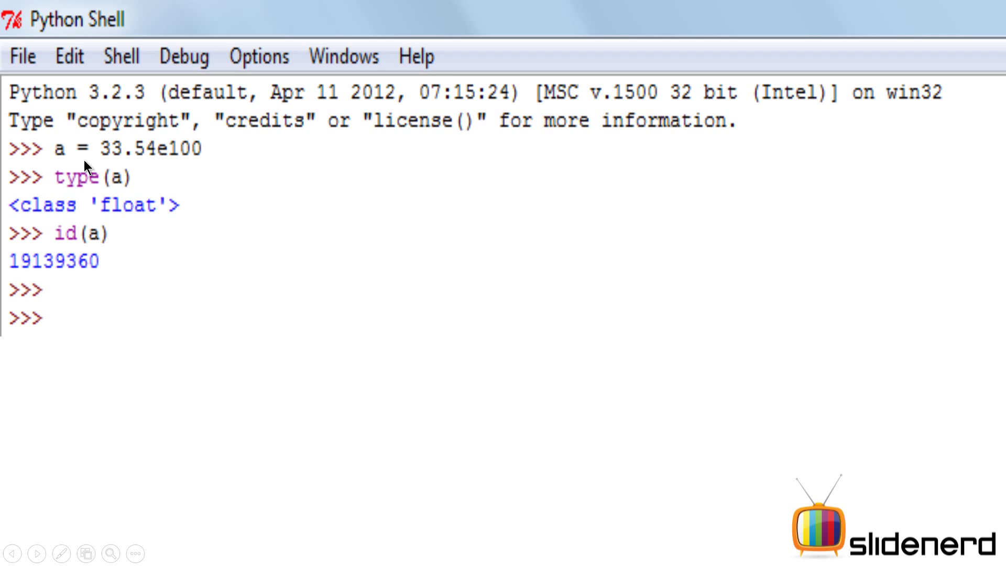
mouse_move(180, 157)
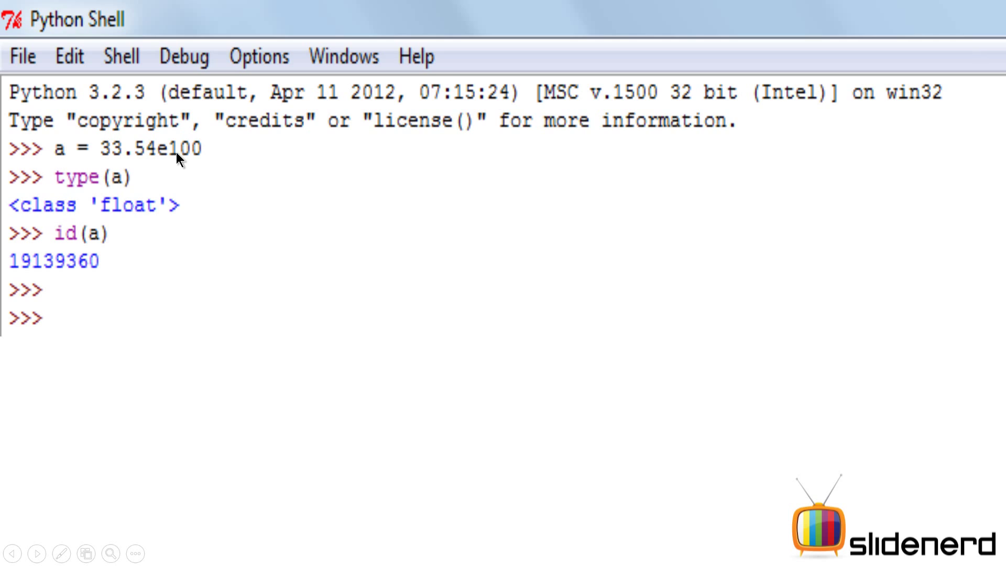
mouse_move(103, 202)
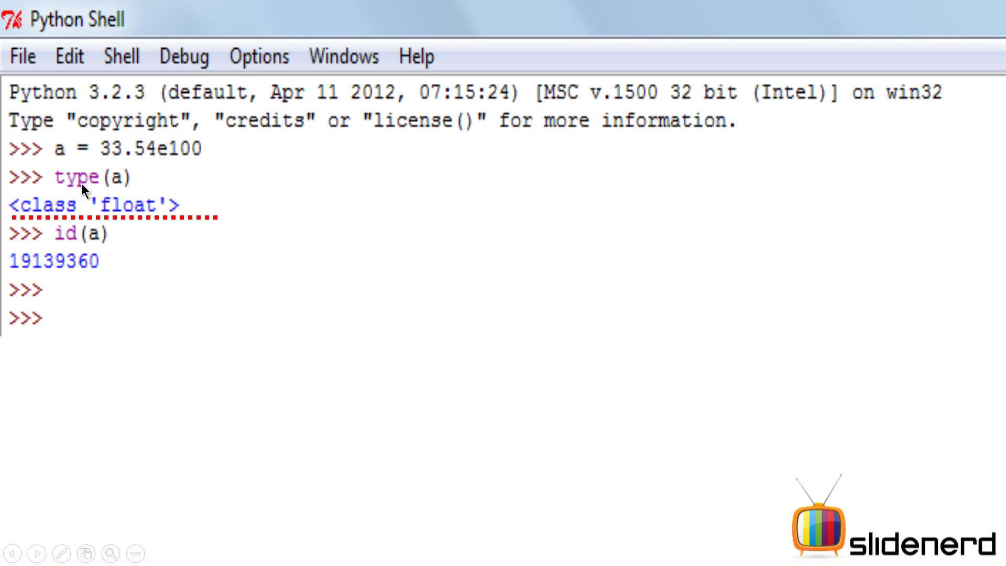
mouse_move(142, 183)
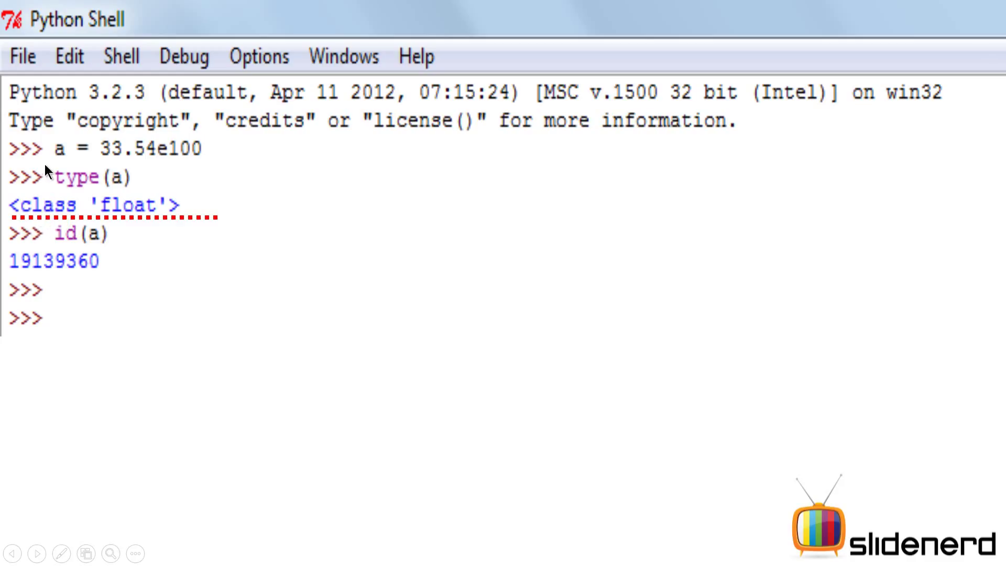
mouse_move(135, 212)
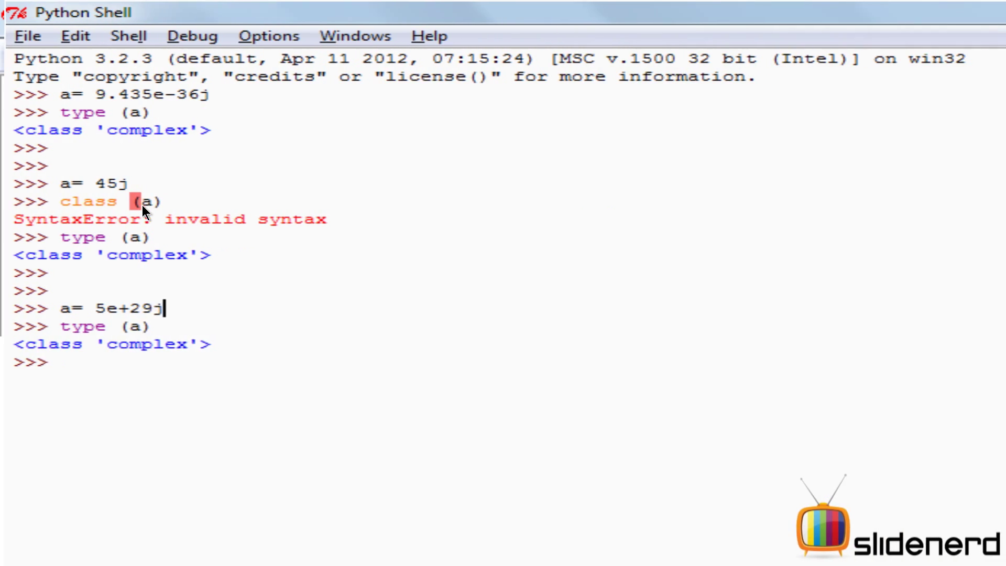
mouse_move(132, 110)
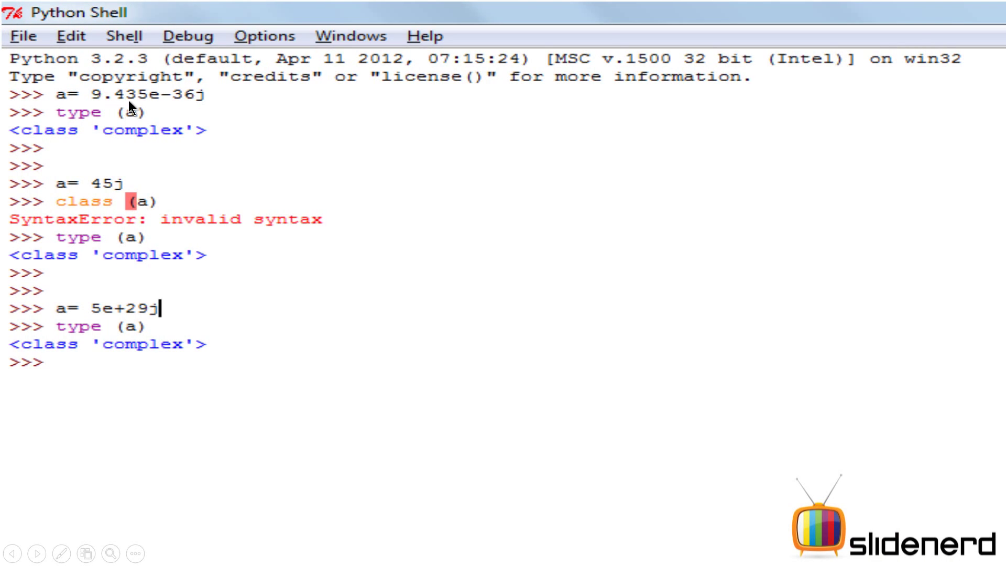
mouse_move(52, 111)
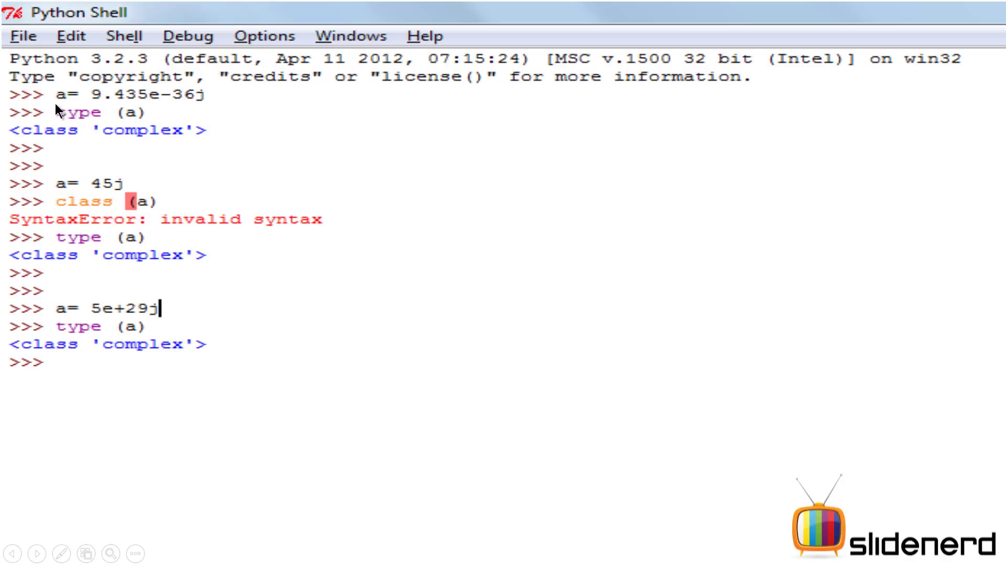
mouse_move(130, 108)
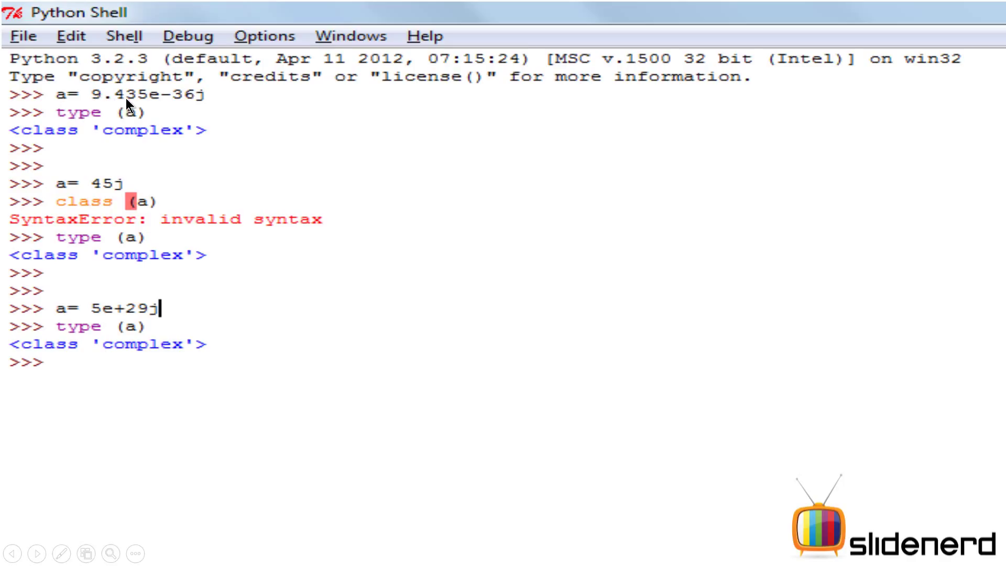
mouse_move(183, 107)
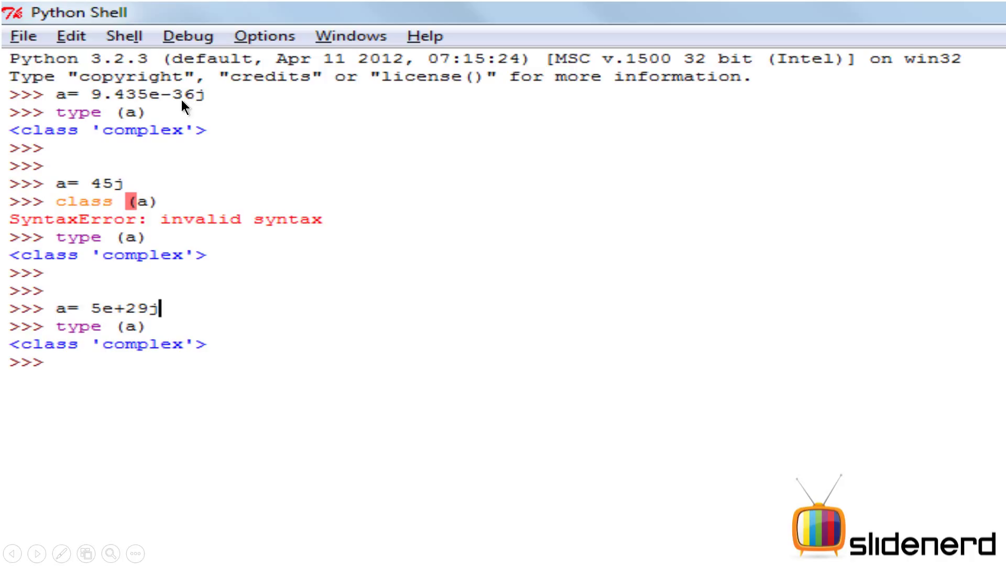
mouse_move(188, 111)
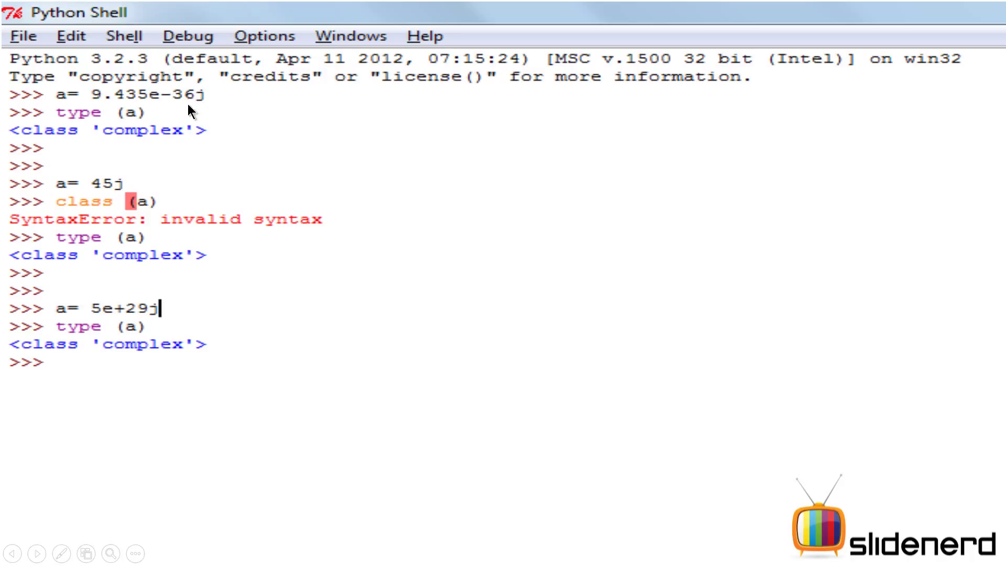
mouse_move(130, 123)
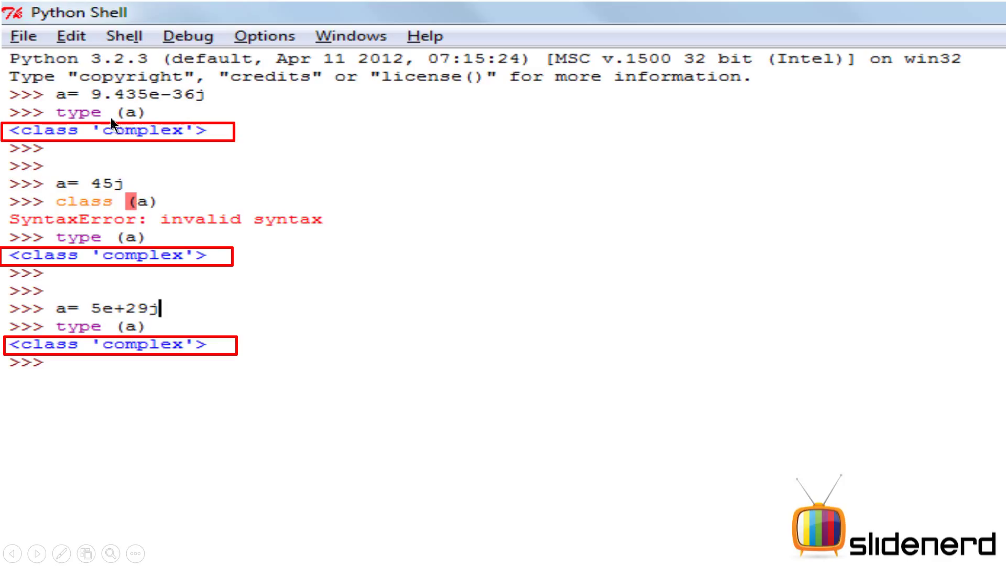
mouse_move(110, 111)
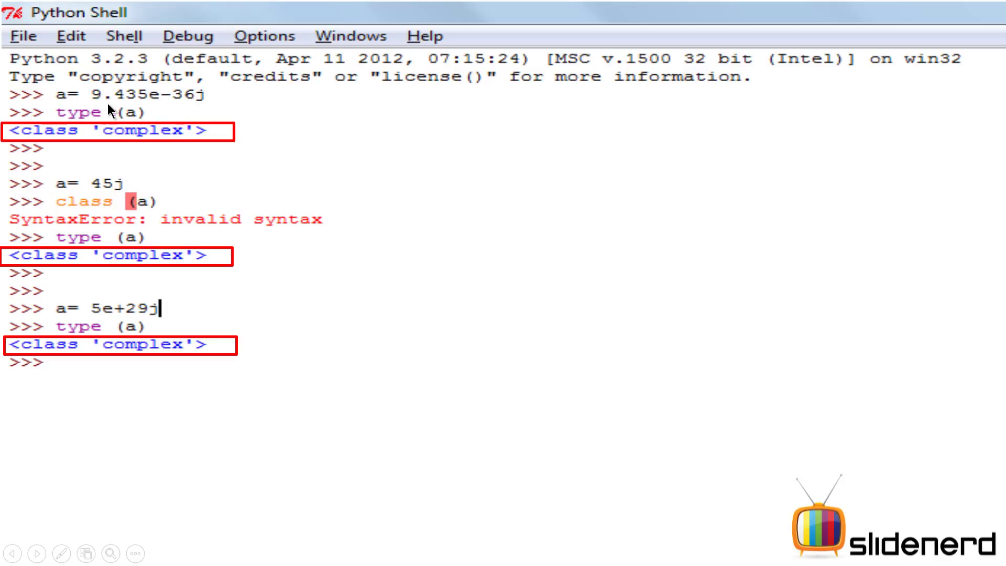
mouse_move(197, 108)
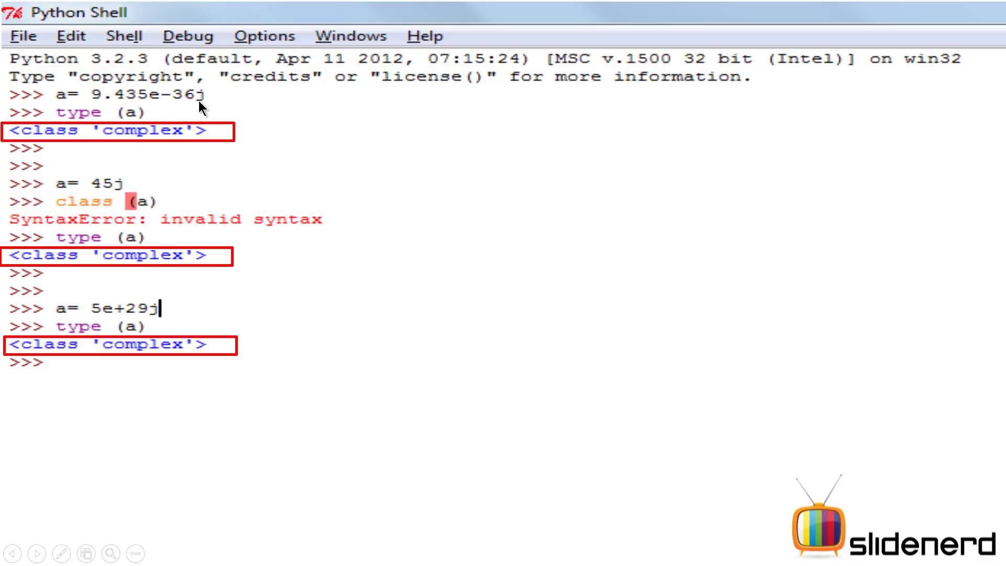
mouse_move(51, 103)
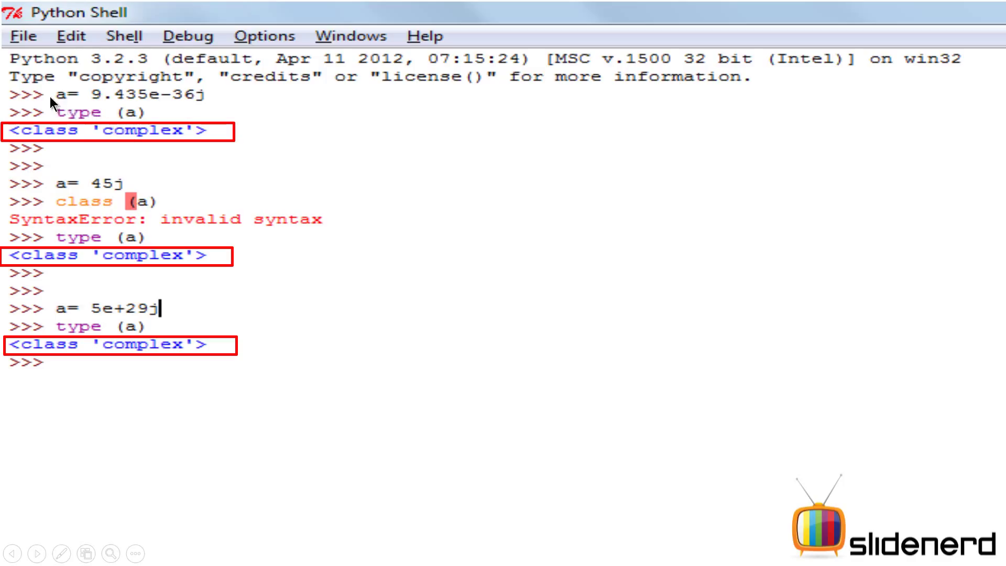
mouse_move(176, 130)
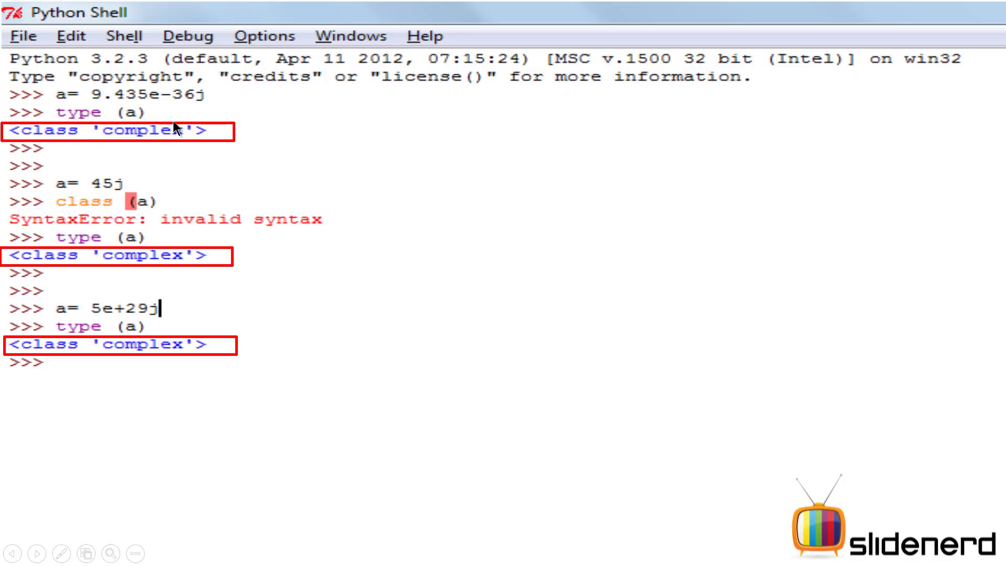
mouse_move(92, 198)
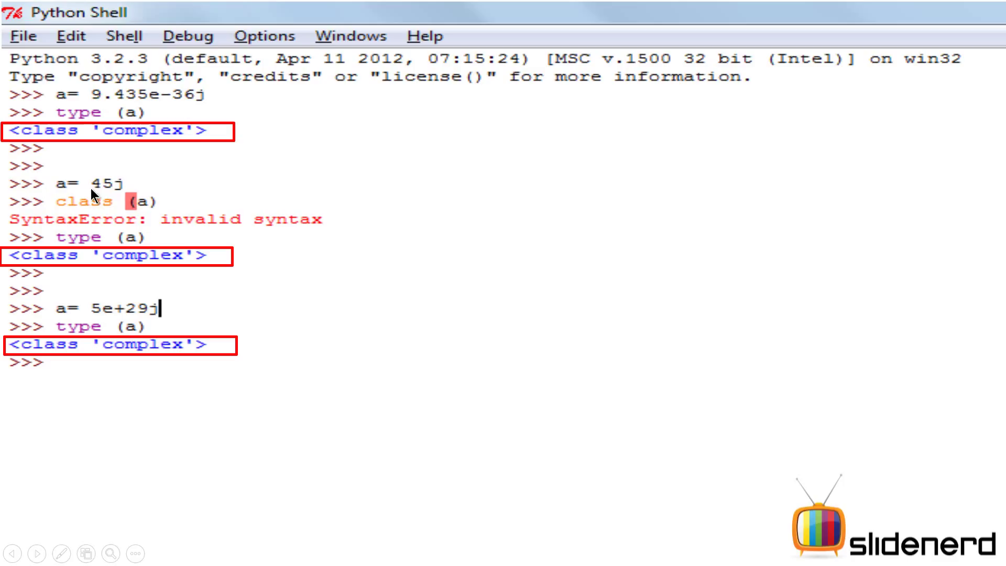
mouse_move(58, 261)
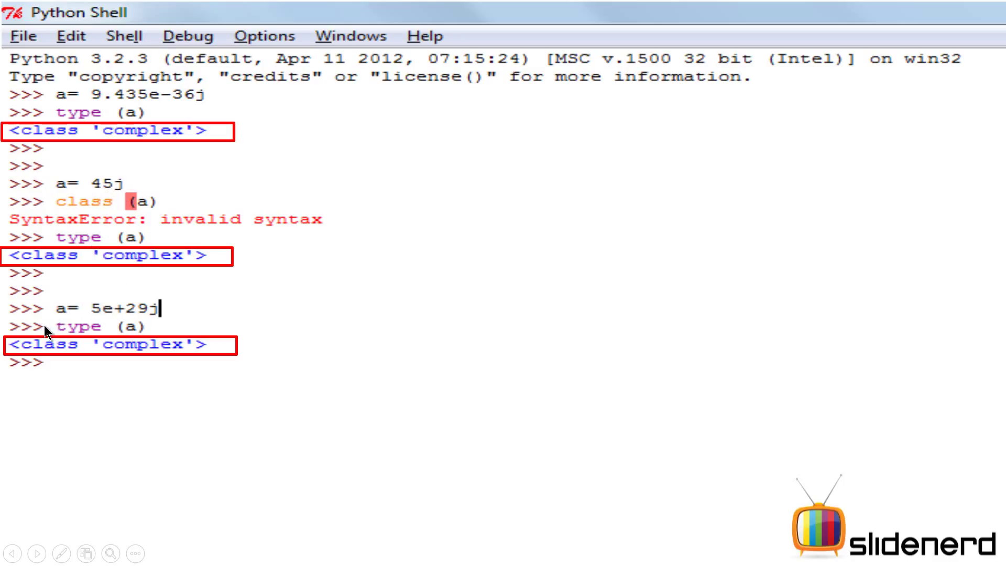
mouse_move(127, 313)
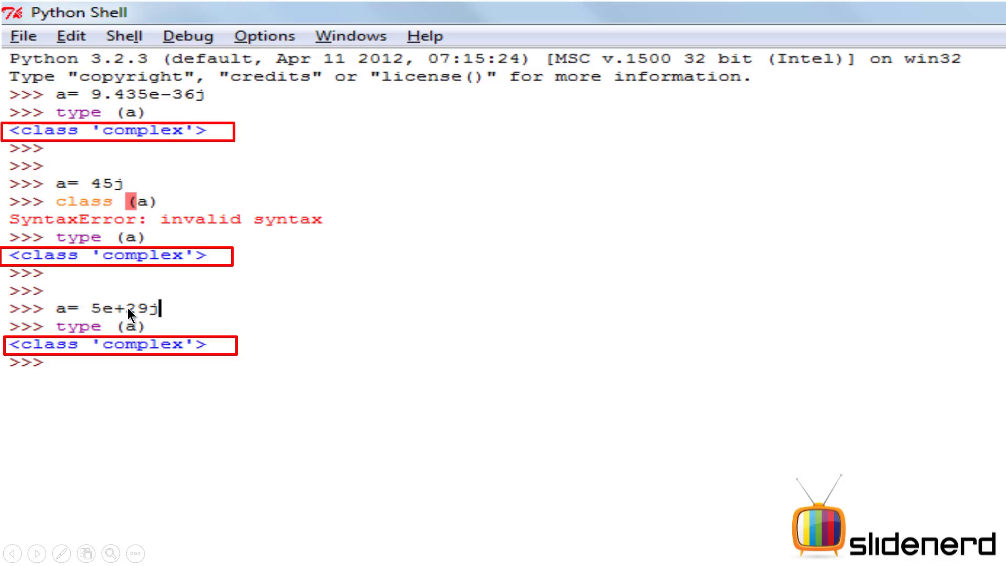
mouse_move(166, 315)
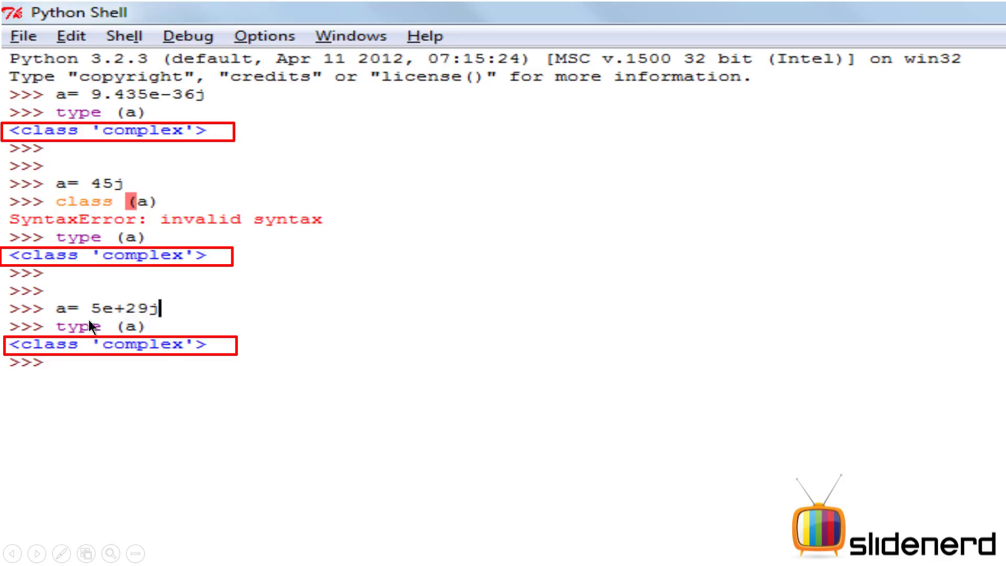
mouse_move(357, 264)
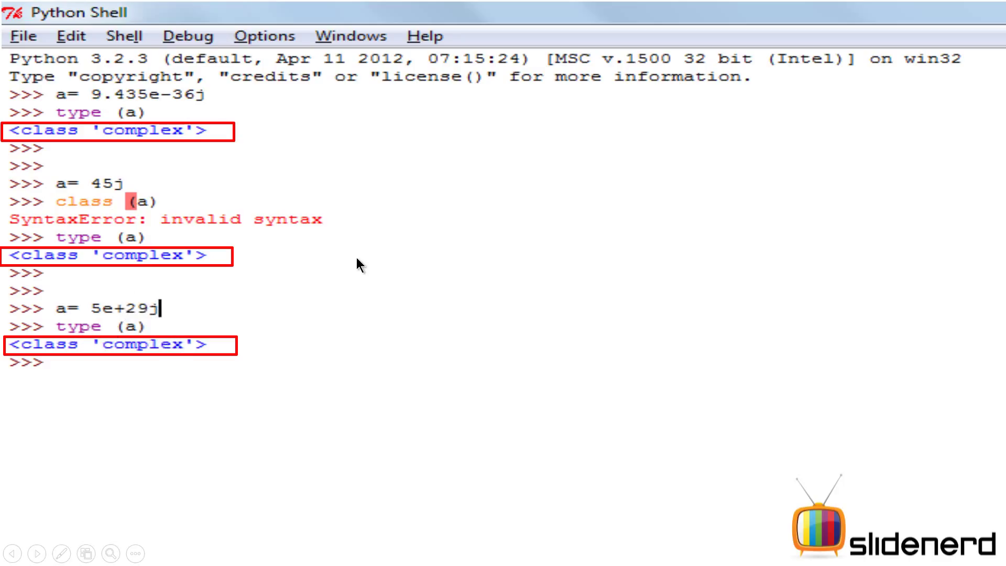